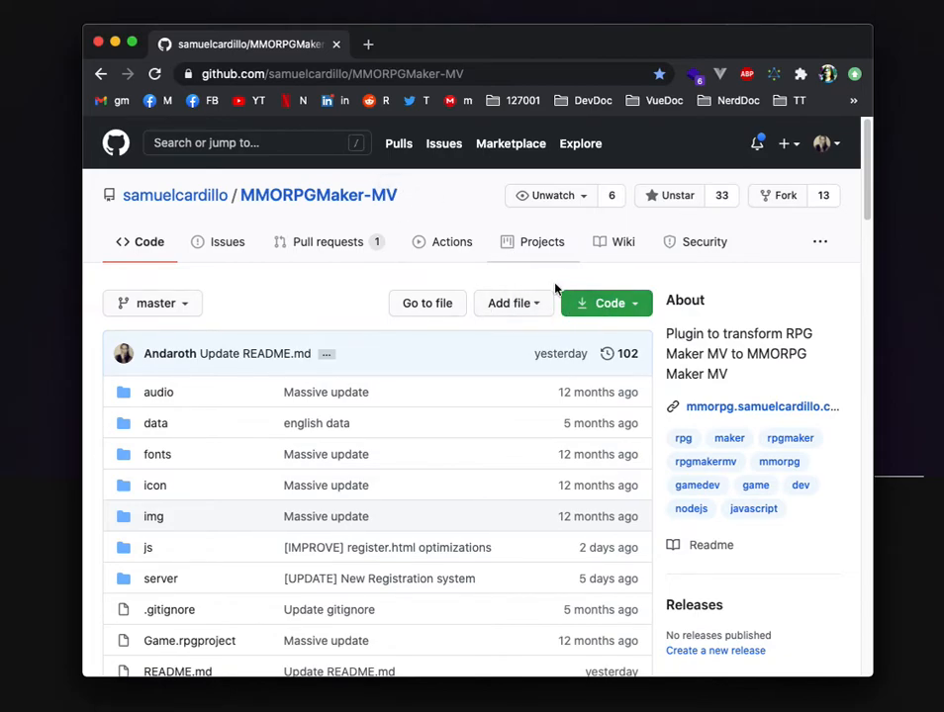
Step: Copy the repository's HTTPS clone URL from the Code menu
{"action": "left_click", "coordinate": [605, 302]}
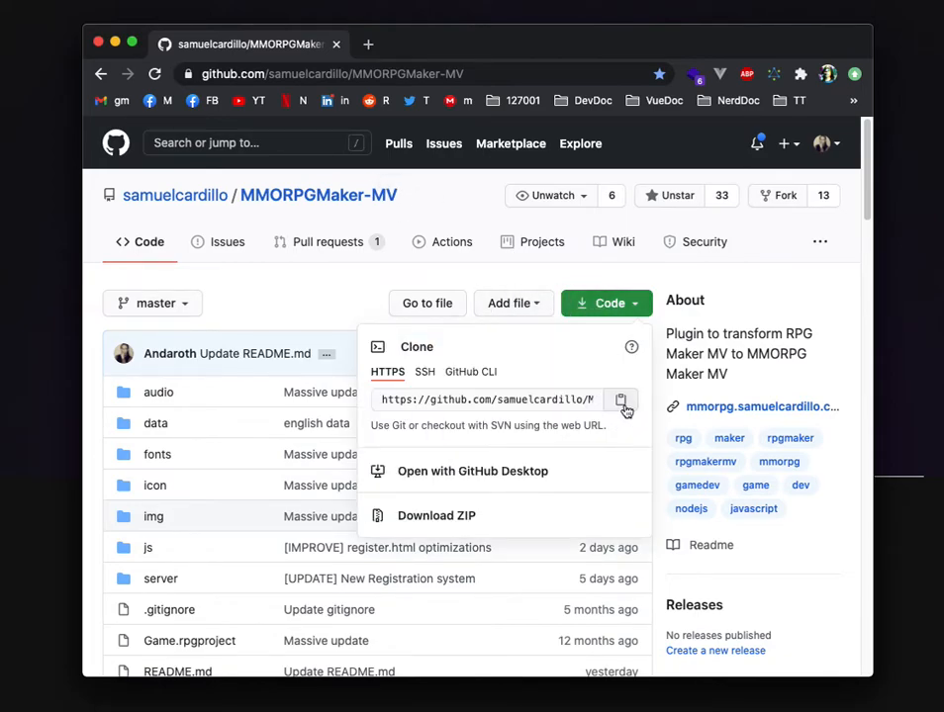
{"action": "left_click", "coordinate": [622, 399]}
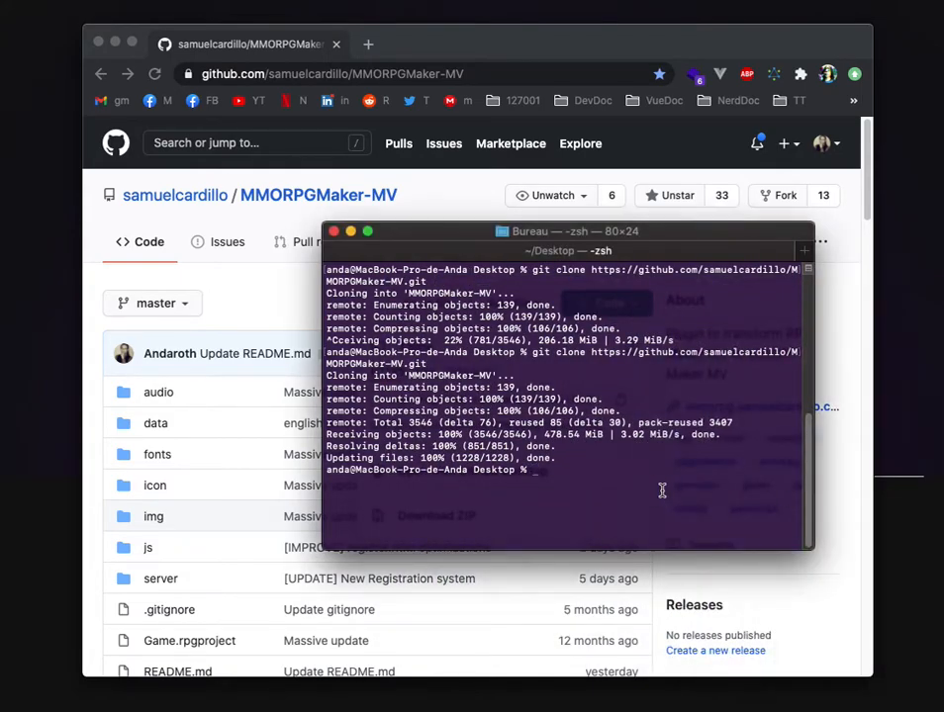
Step: Enter the MMORPGMaker-MV folder and type git checkout MMOMZ/develop
{"action": "type", "text": "cd MMORPGMaker-MV"}
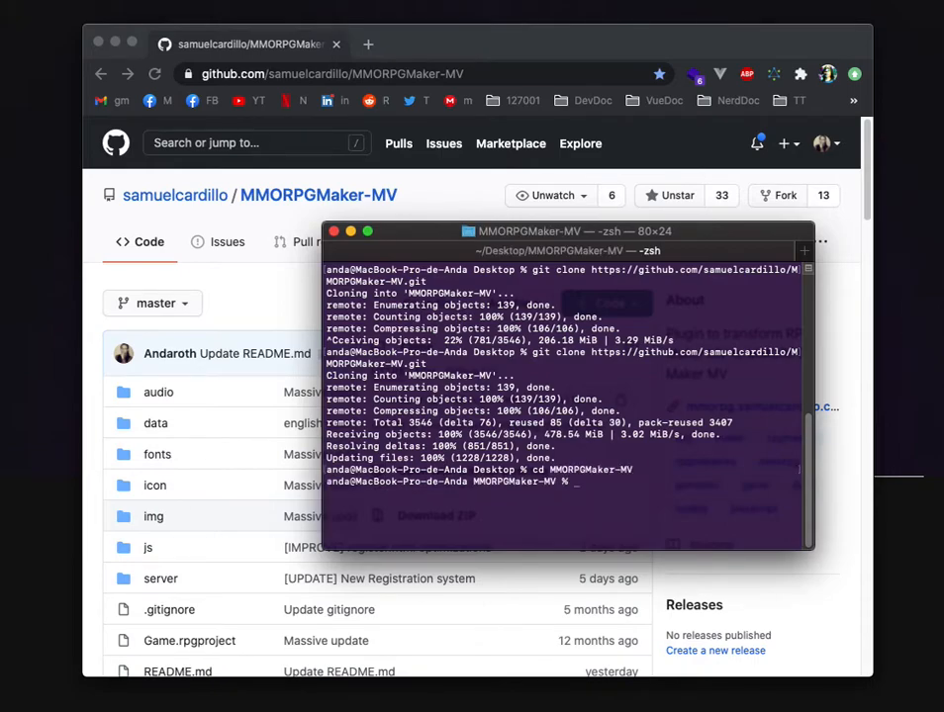
{"action": "type", "text": "git checkout"}
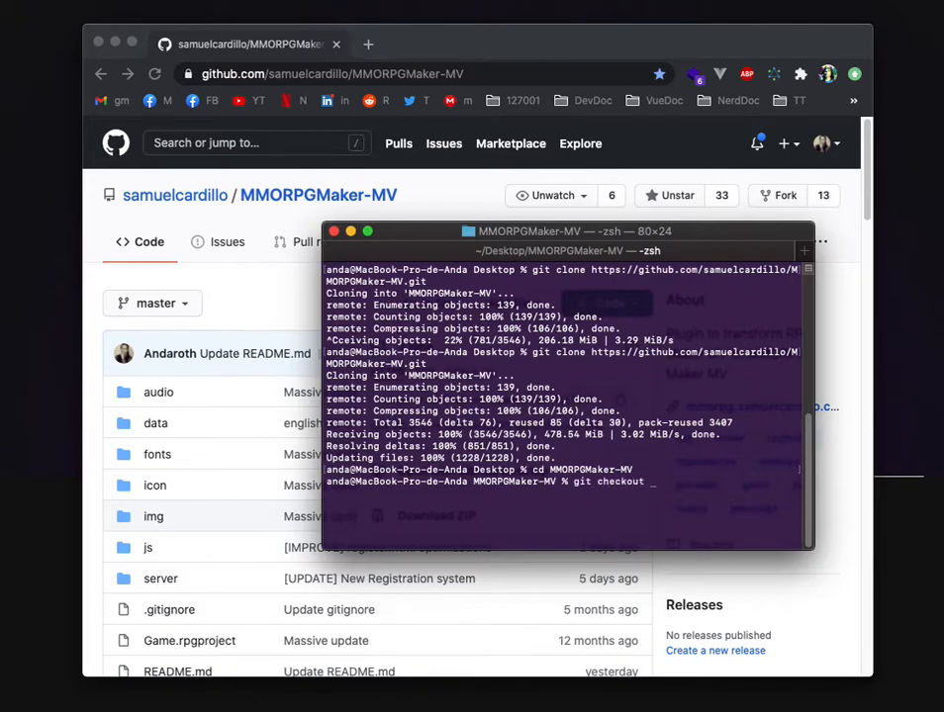
{"action": "type", "text": "MMOMZ"}
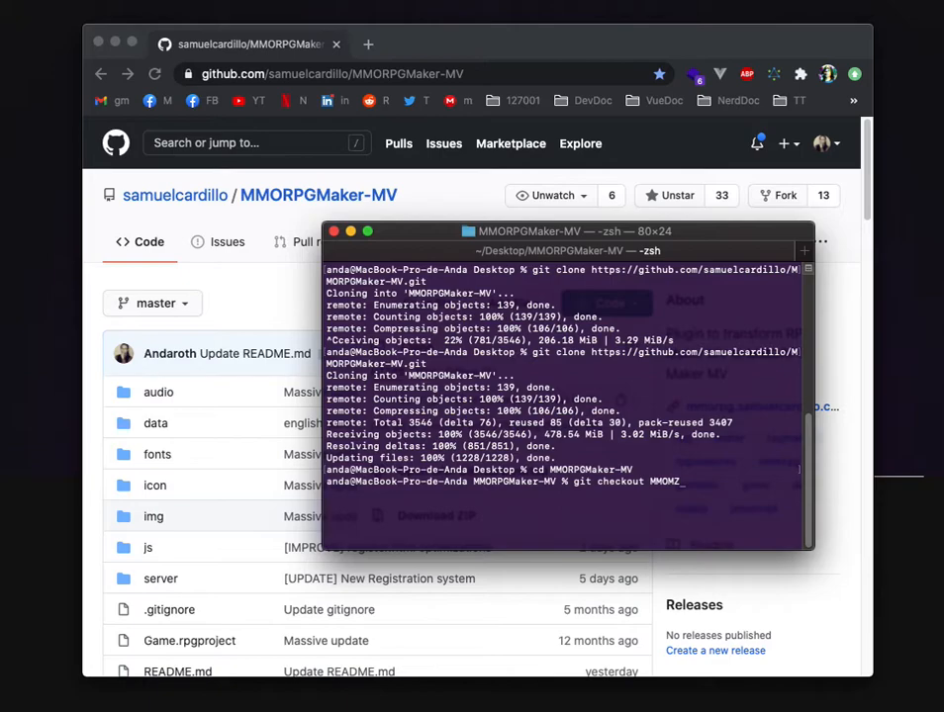
{"action": "type", "text": "/"}
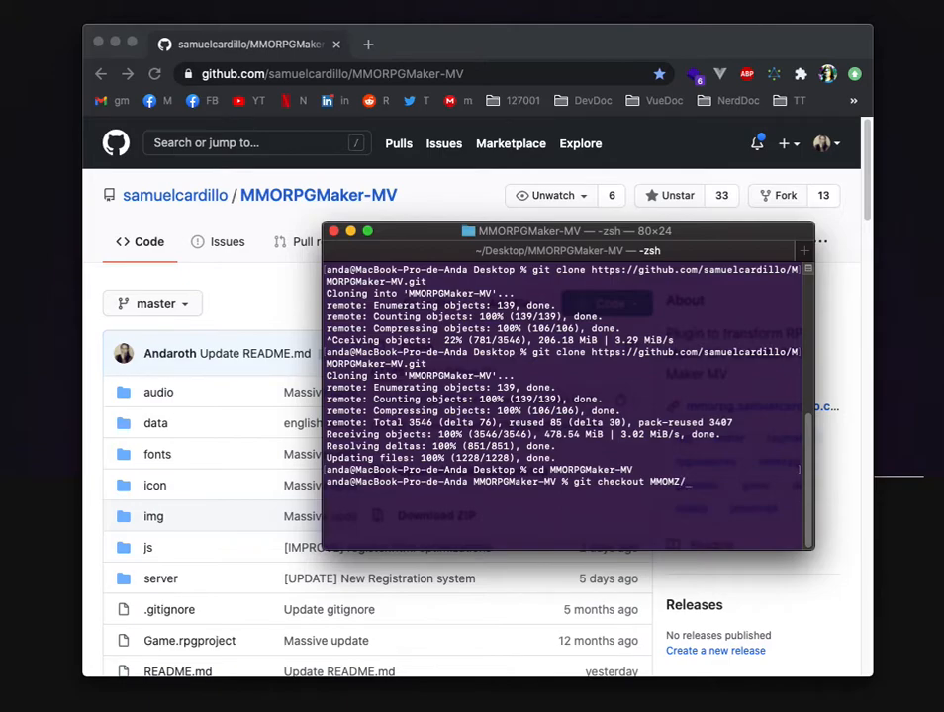
{"action": "type", "text": "dev"}
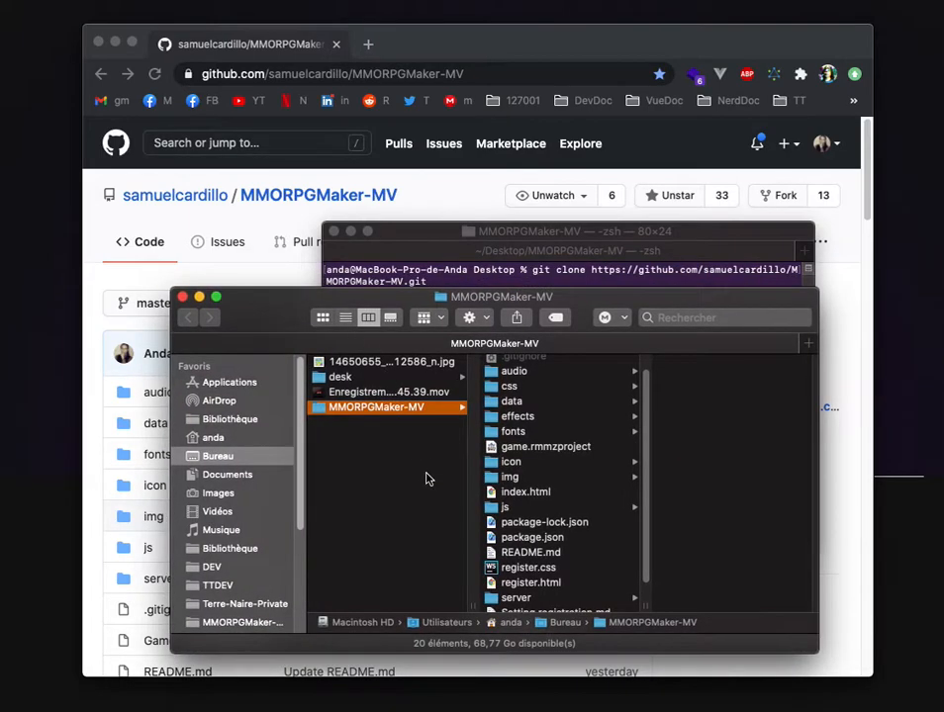
{"action": "mouse_move", "coordinate": [537, 479]}
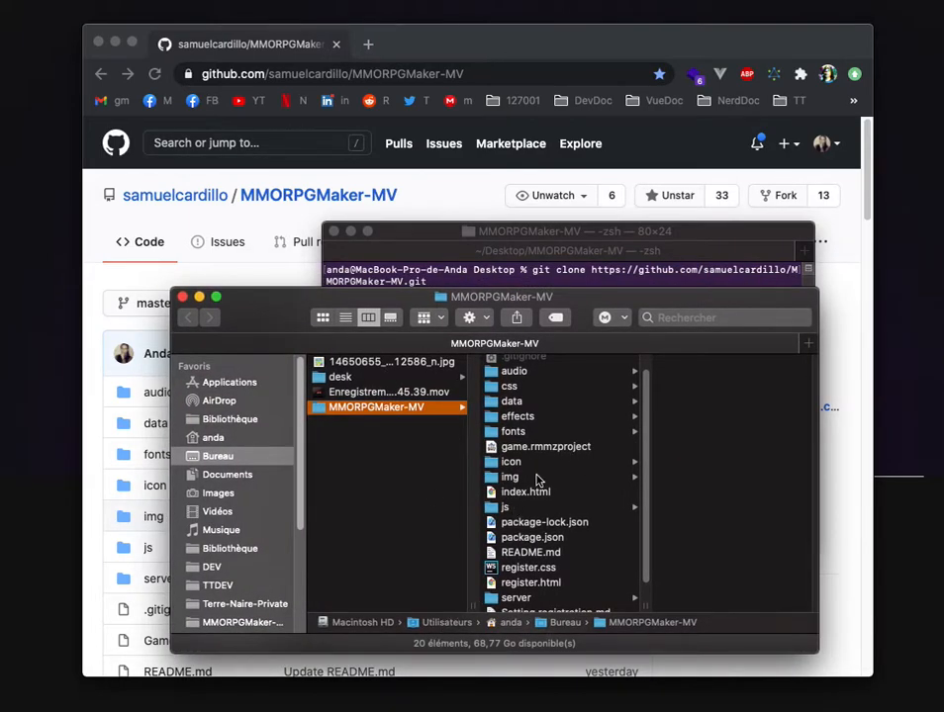
Step: Open game.rmmzproject and grant RPG Maker MZ Desktop access
{"action": "left_click", "coordinate": [511, 446]}
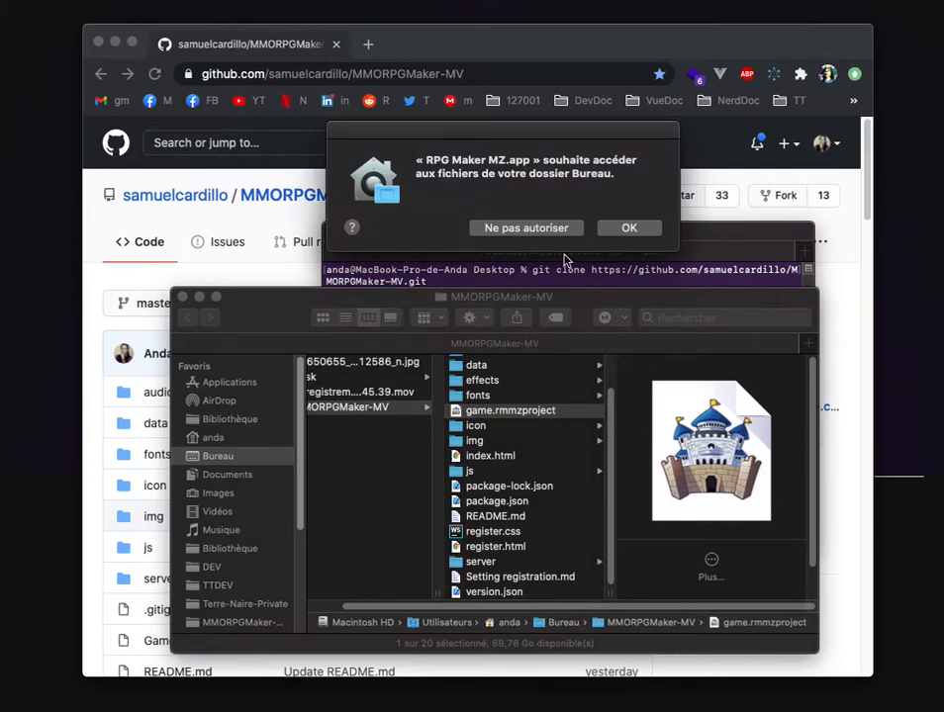
{"action": "left_click", "coordinate": [628, 227]}
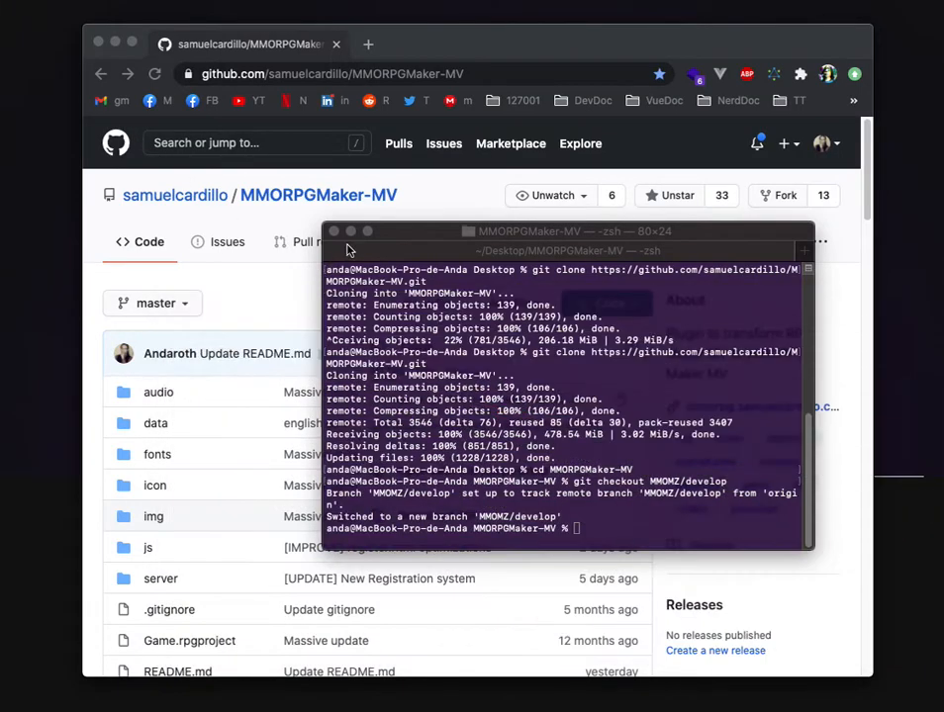
Step: Switch the GitHub branch view to MMOMZ/develop and scroll to the README Launch steps
{"action": "scroll", "scroll_direction": "down", "scroll_amount": 3}
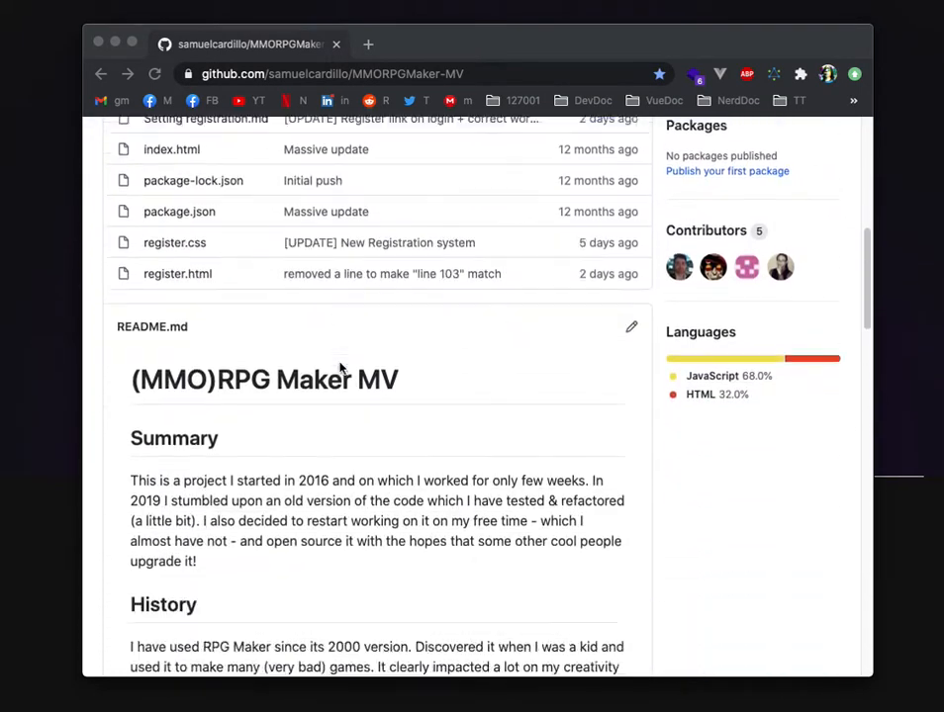
{"action": "scroll", "scroll_direction": "down", "scroll_amount": 3}
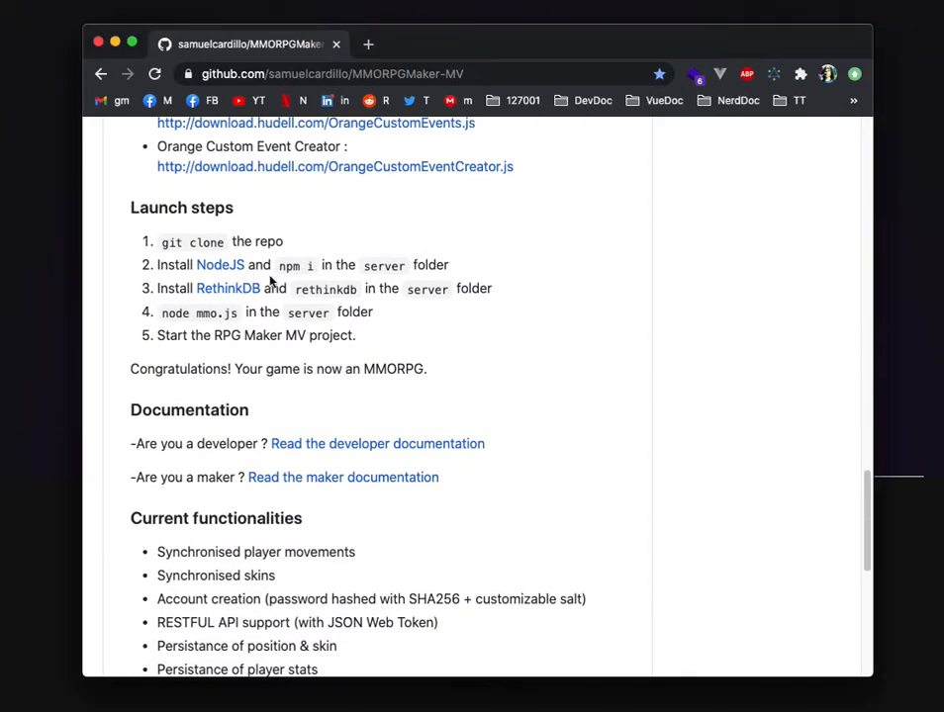
{"action": "mouse_move", "coordinate": [232, 295]}
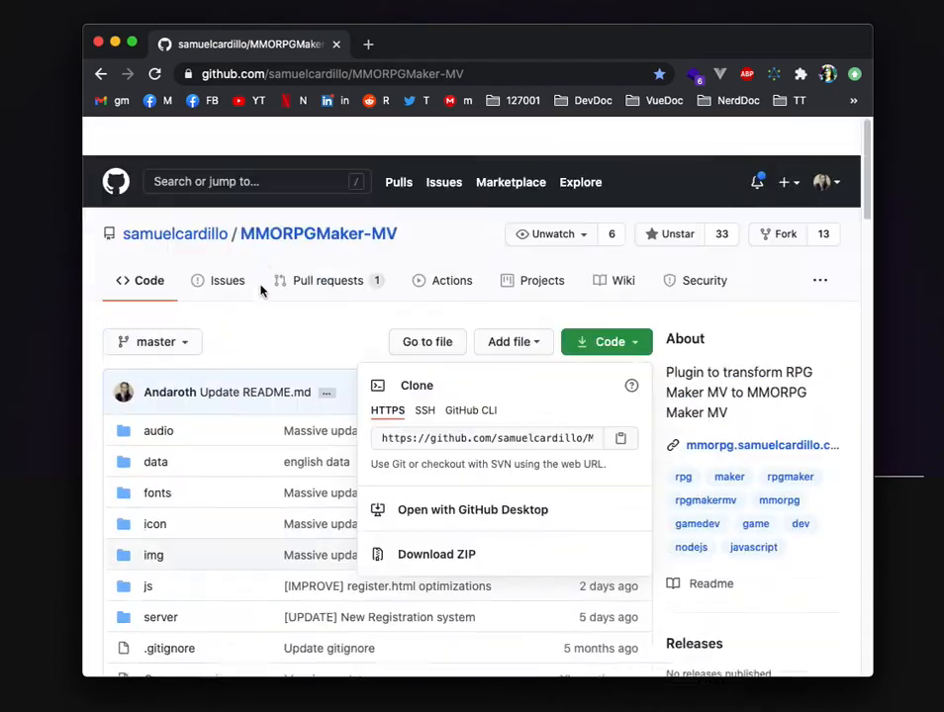
{"action": "left_click", "coordinate": [152, 341]}
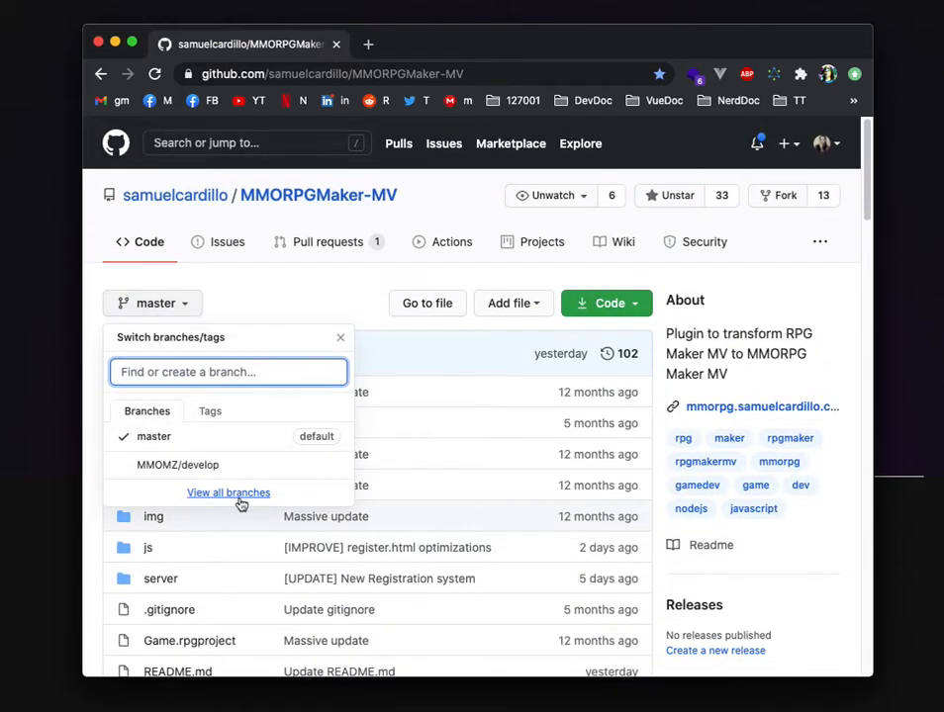
{"action": "left_click", "coordinate": [178, 465]}
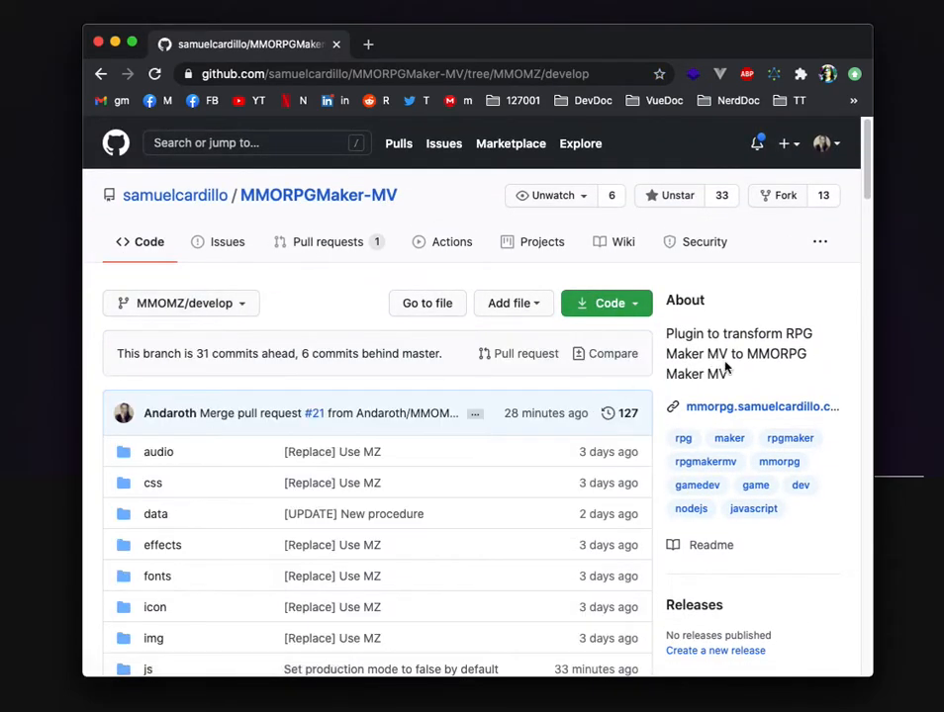
{"action": "scroll", "scroll_direction": "down", "scroll_amount": 3}
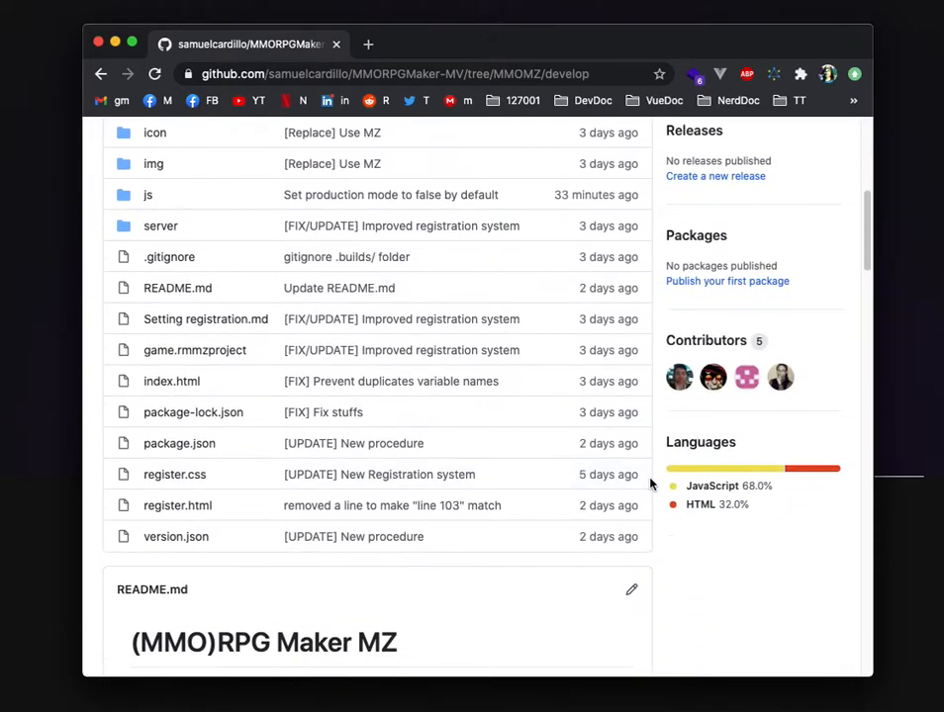
{"action": "scroll", "scroll_direction": "down", "scroll_amount": 3}
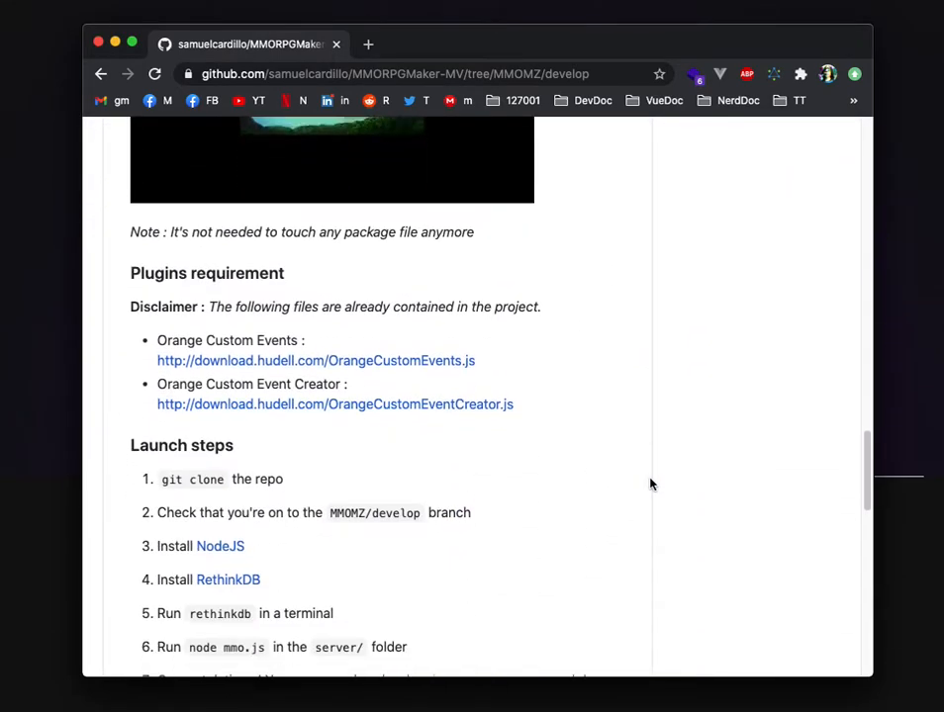
{"action": "scroll", "scroll_direction": "down", "scroll_amount": 3}
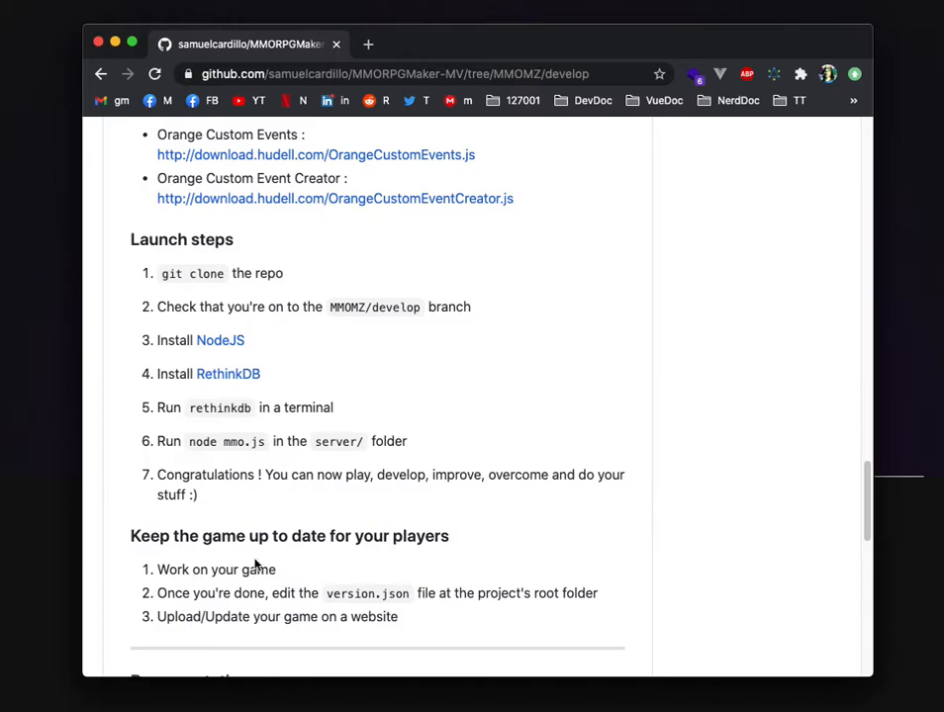
{"action": "mouse_move", "coordinate": [366, 416]}
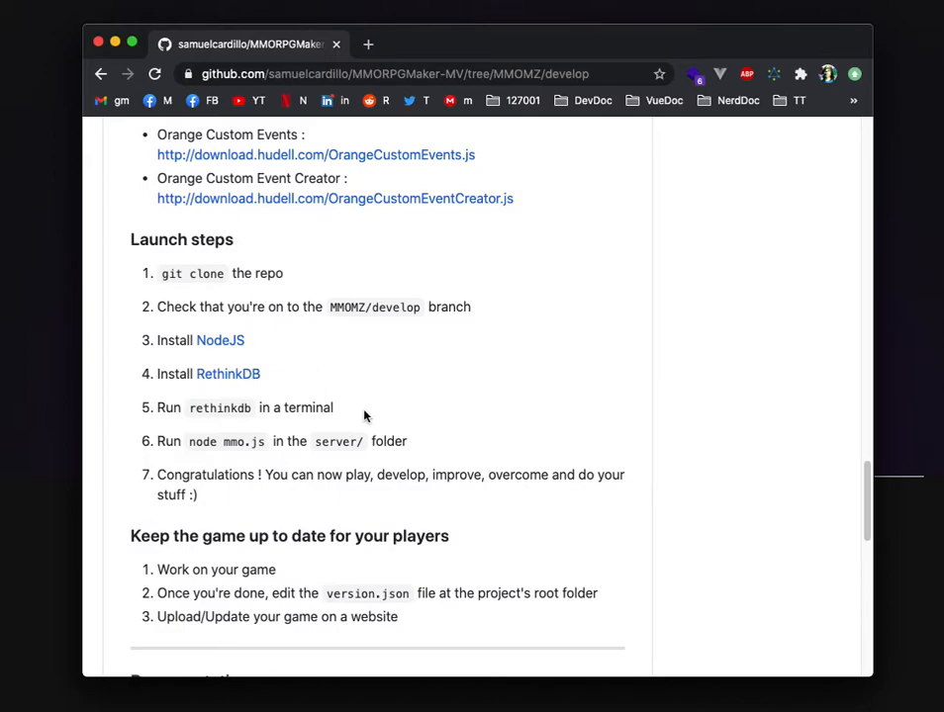
{"action": "mouse_move", "coordinate": [474, 369]}
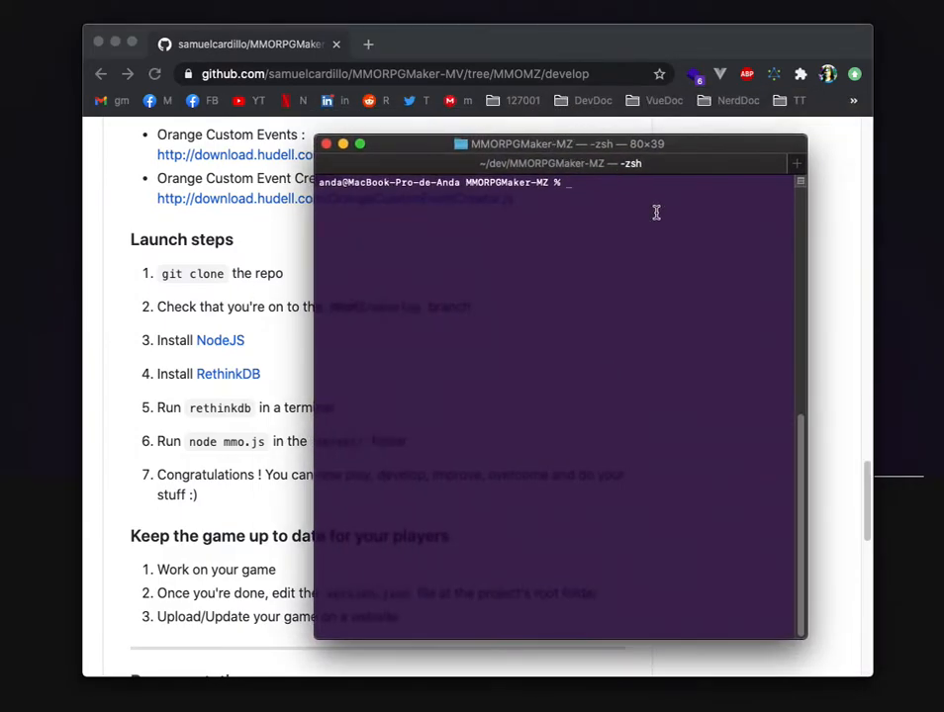
Step: Run npm install inside the server/ folder
{"action": "type", "text": "cd er"}
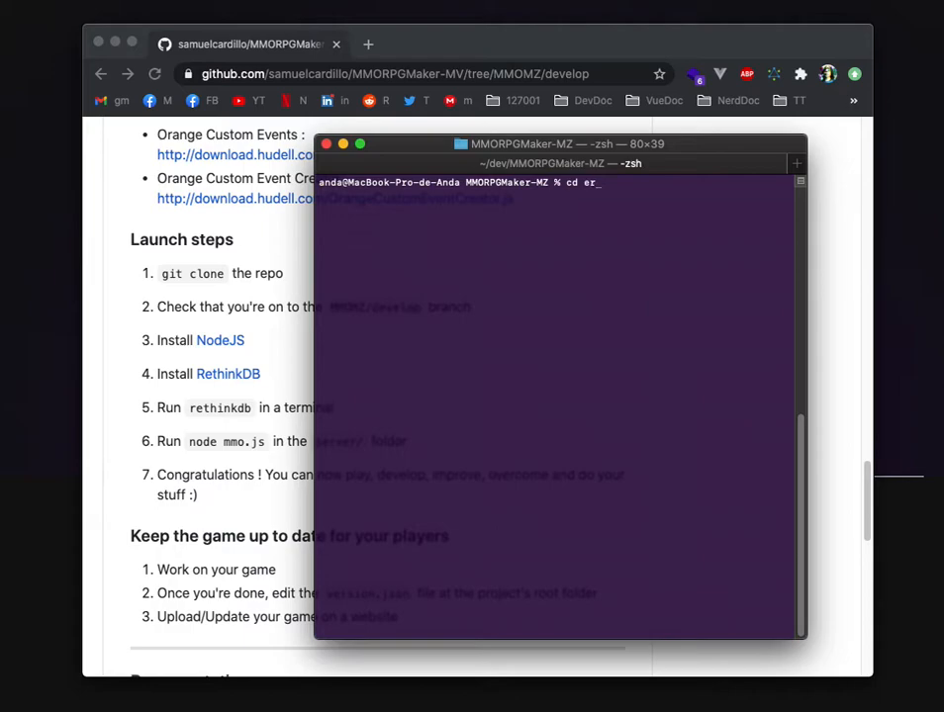
{"action": "type", "text": "server/"}
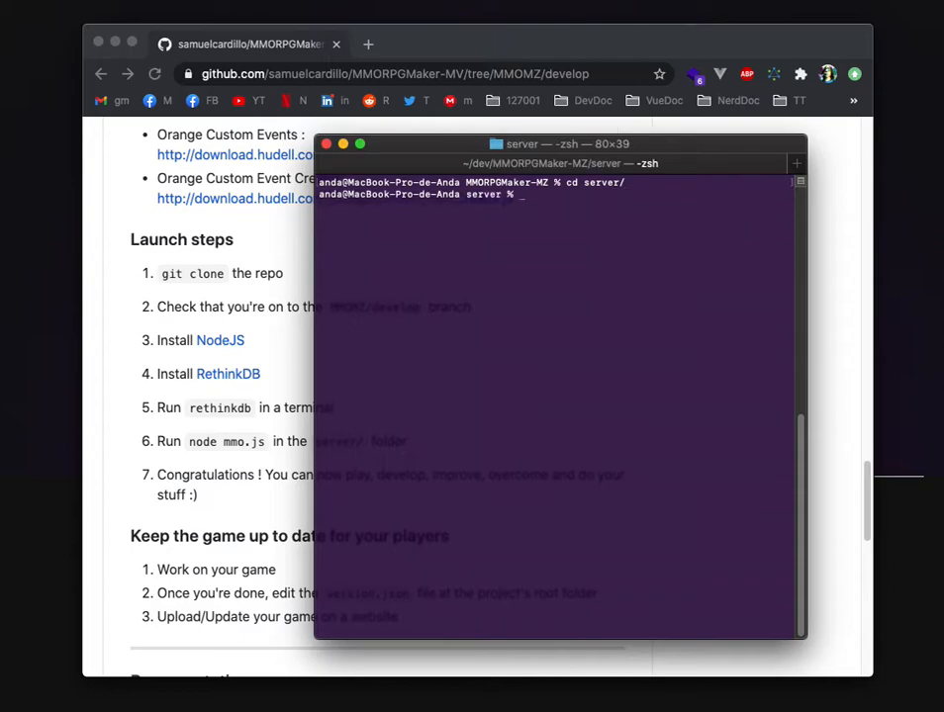
{"action": "type", "text": "npm install"}
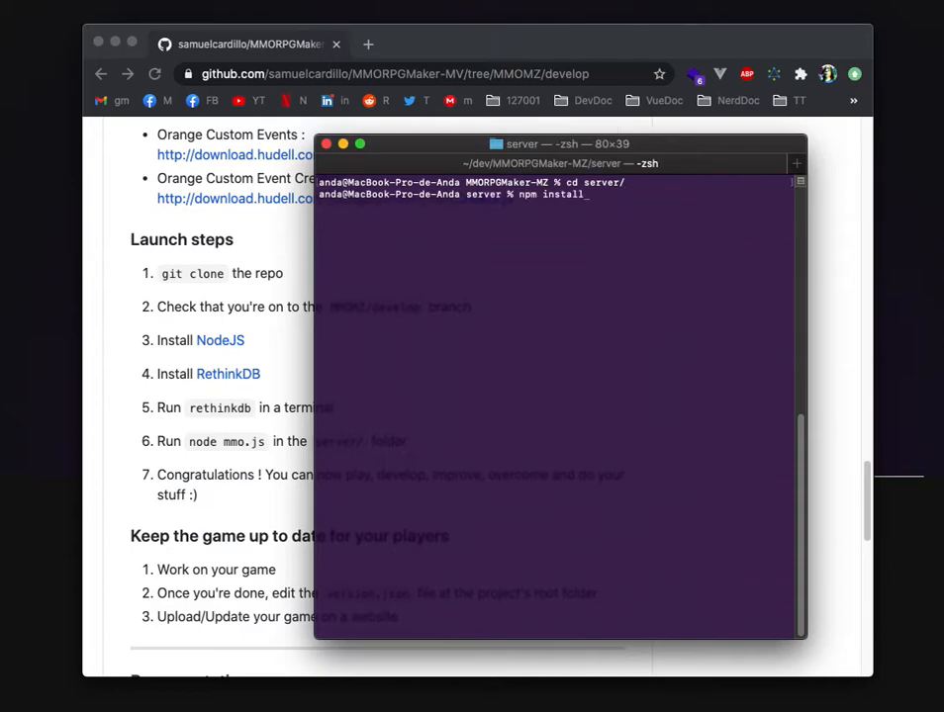
{"action": "key", "text": "Return"}
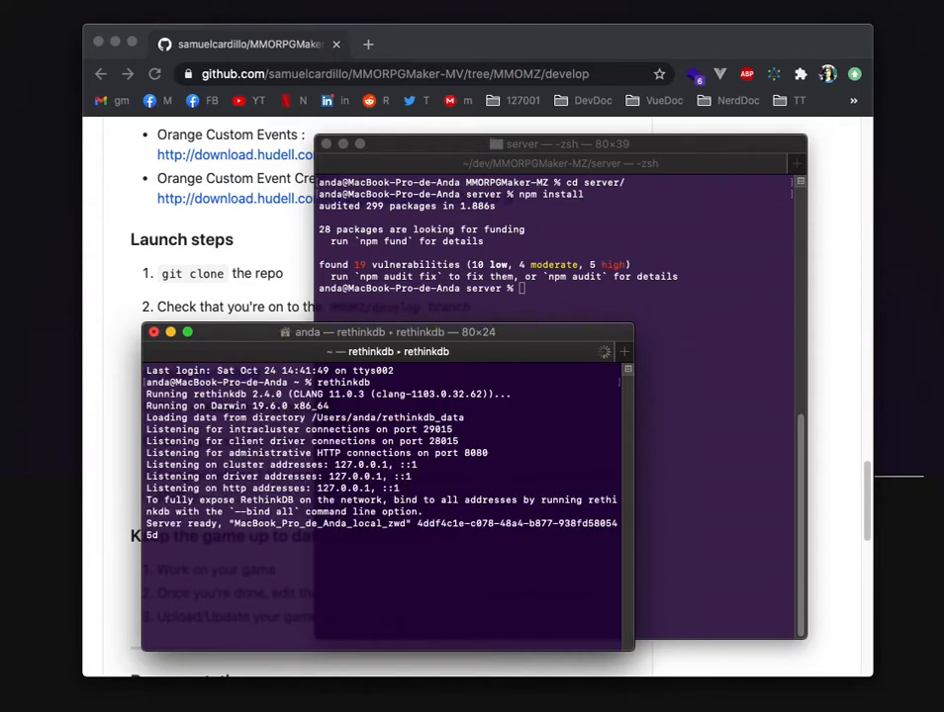
{"action": "mouse_move", "coordinate": [697, 353]}
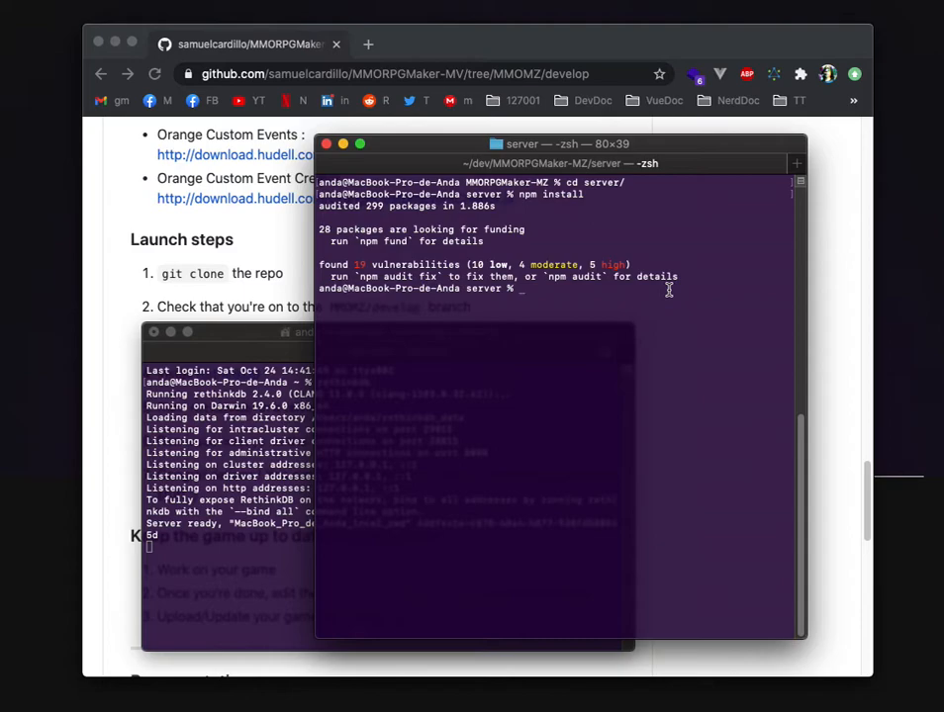
Step: Start the game server with node mmo.js
{"action": "type", "text": "node"}
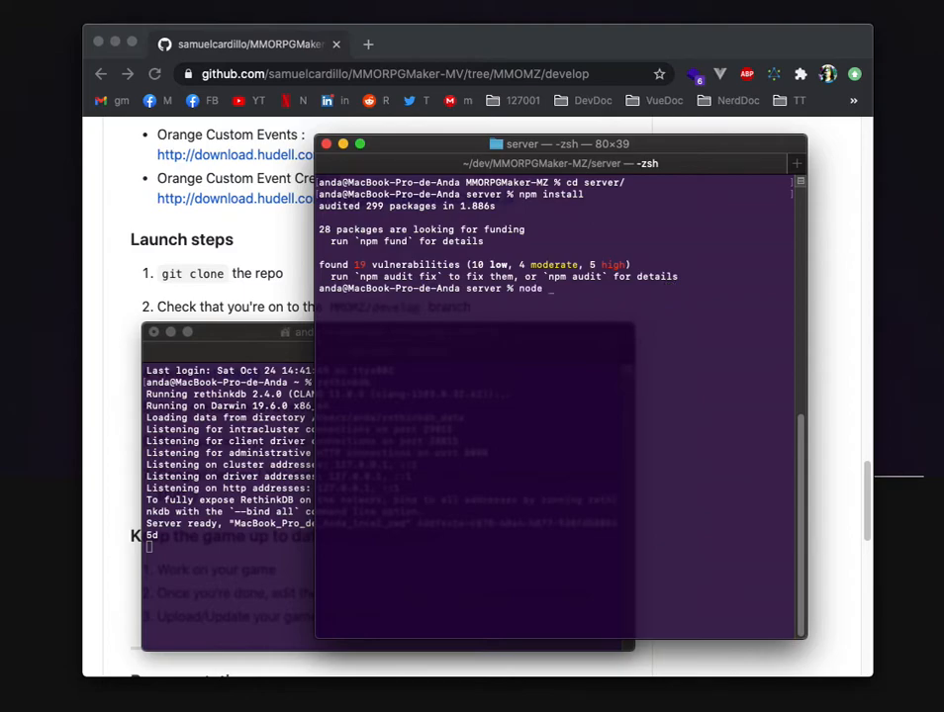
{"action": "type", "text": "mmo."}
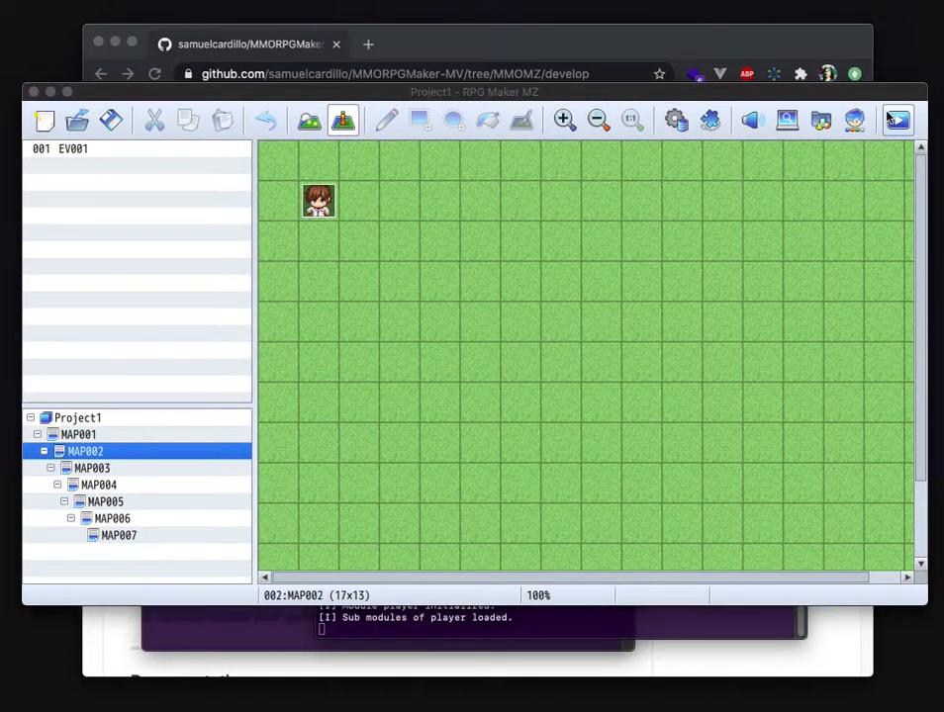
Step: Launch a playtest and log in with username admin
{"action": "left_click", "coordinate": [898, 119]}
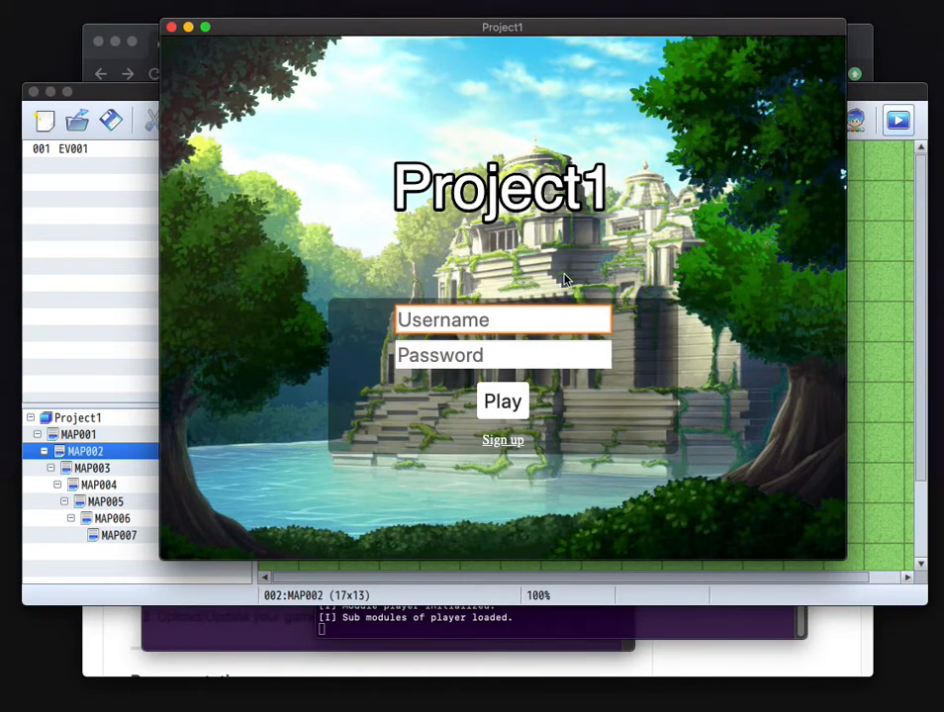
{"action": "type", "text": "A"}
{"action": "type", "text": "testeu"}
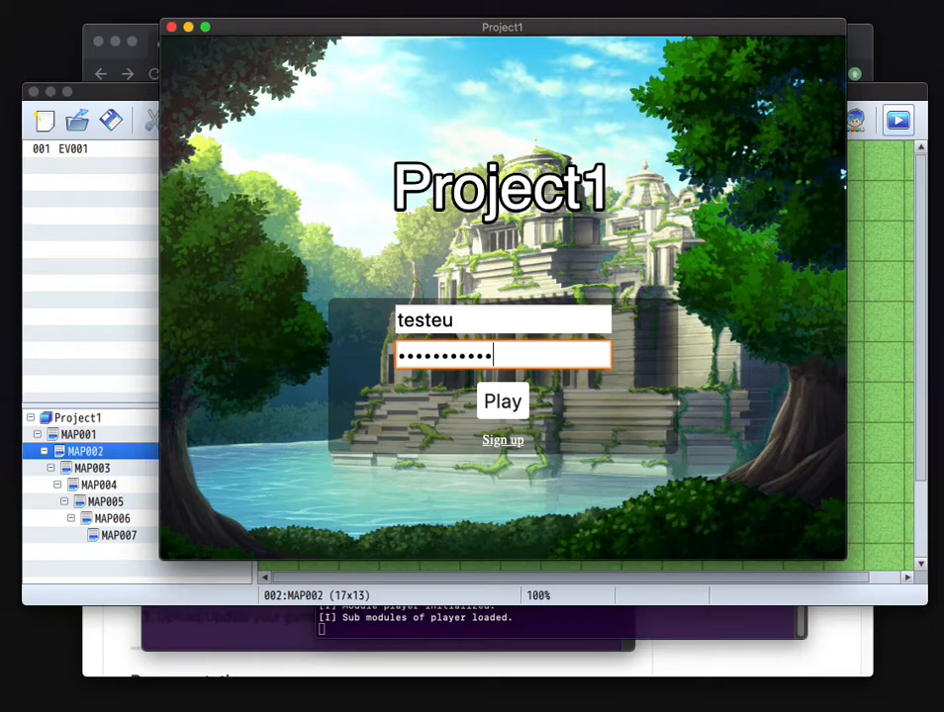
{"action": "type", "text": "admin"}
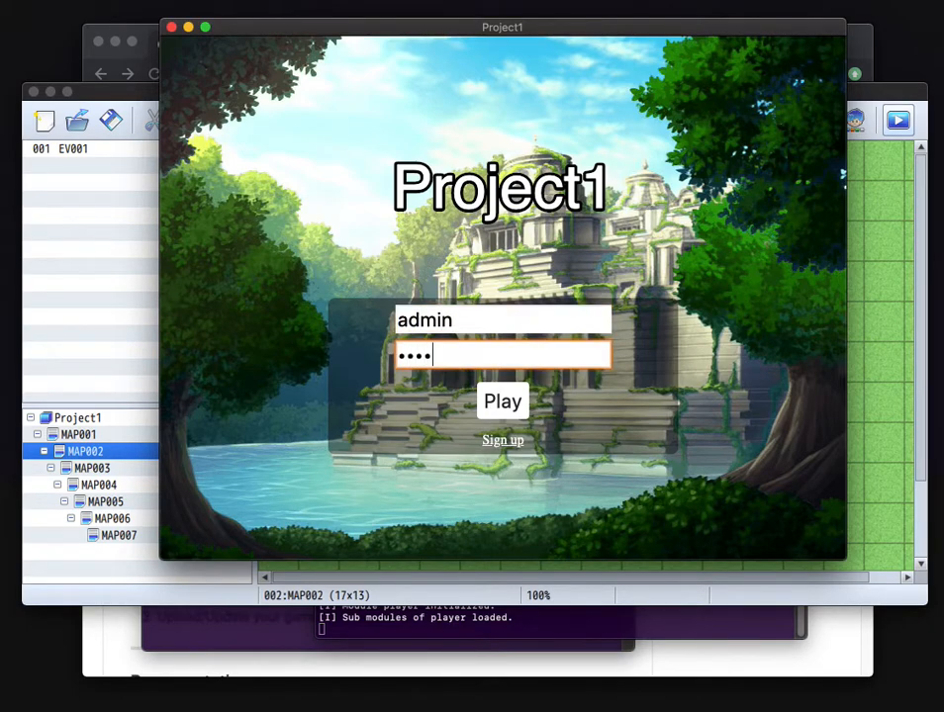
{"action": "left_click", "coordinate": [502, 401]}
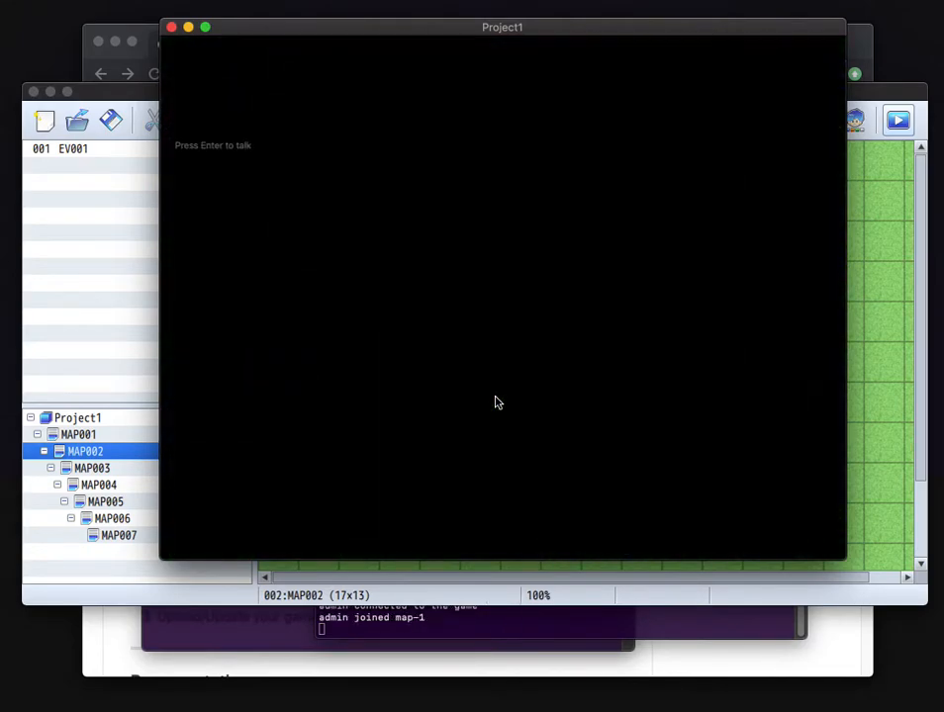